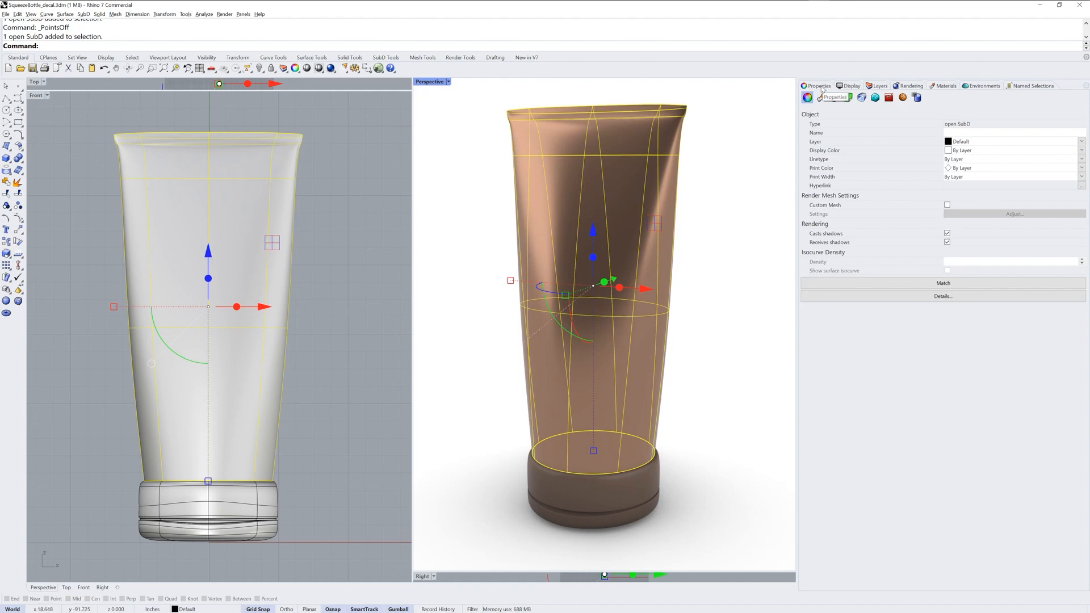
pyautogui.moveTo(846, 98)
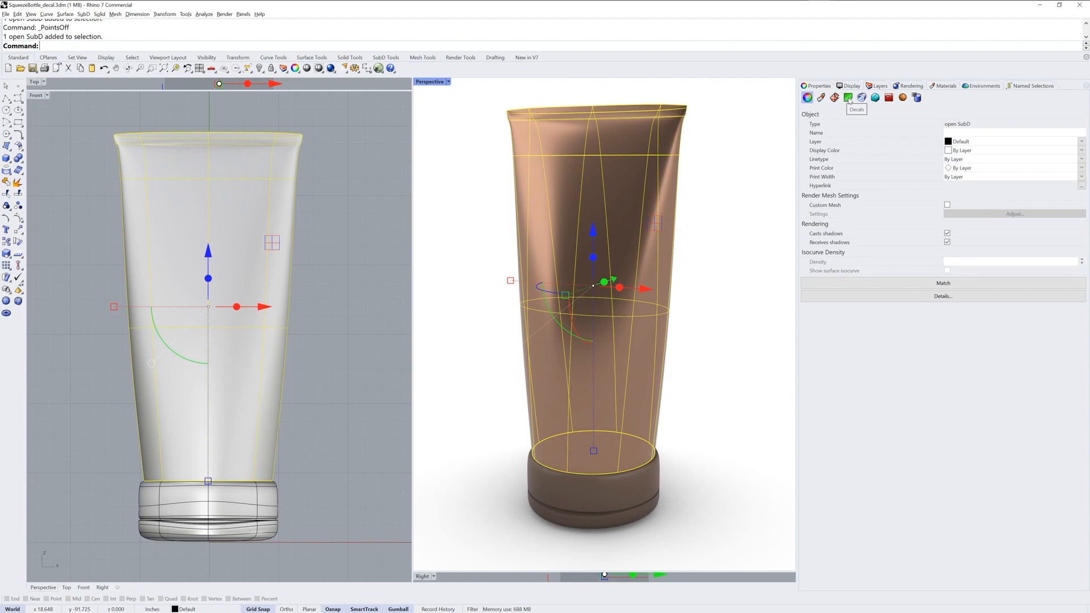
# - Add a new decal to the tube from Properties and browse the Textures folder for Rhino_funkytext_alpha.png
pyautogui.click(847, 98)
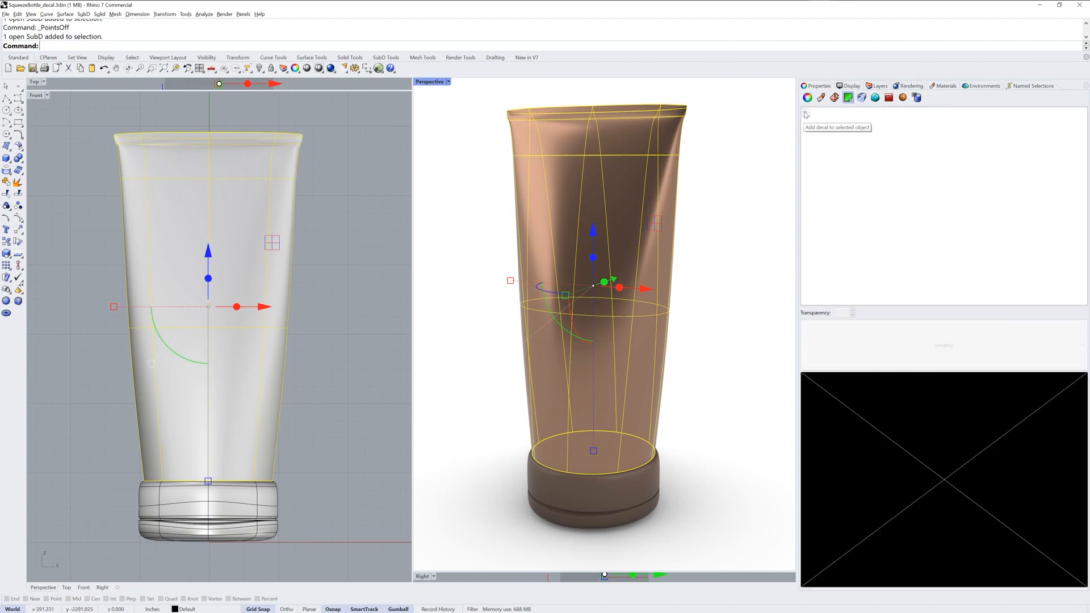
pyautogui.click(806, 98)
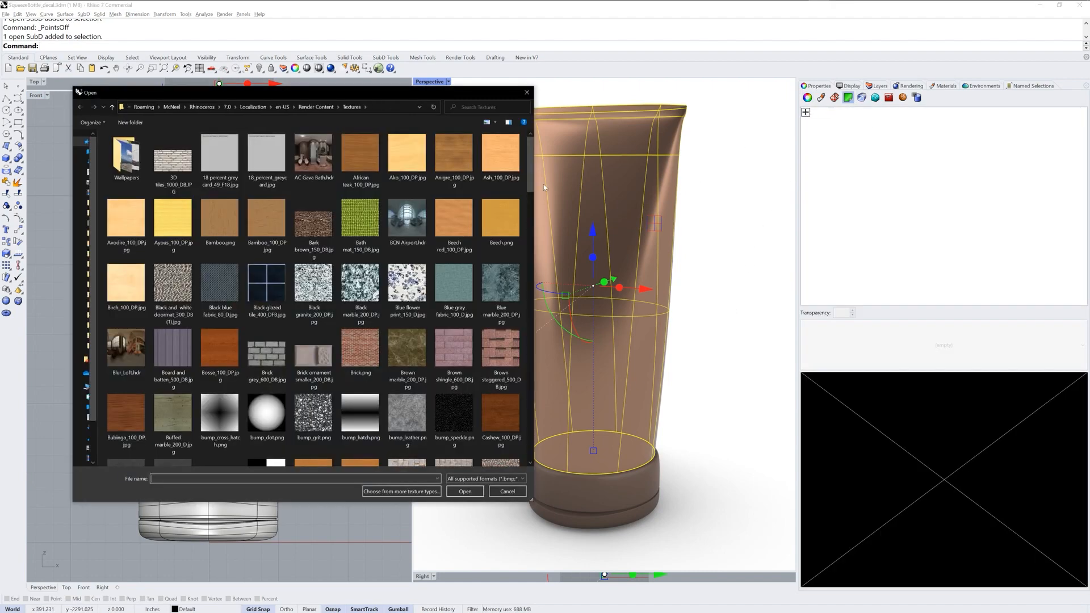
pyautogui.scroll(-3)
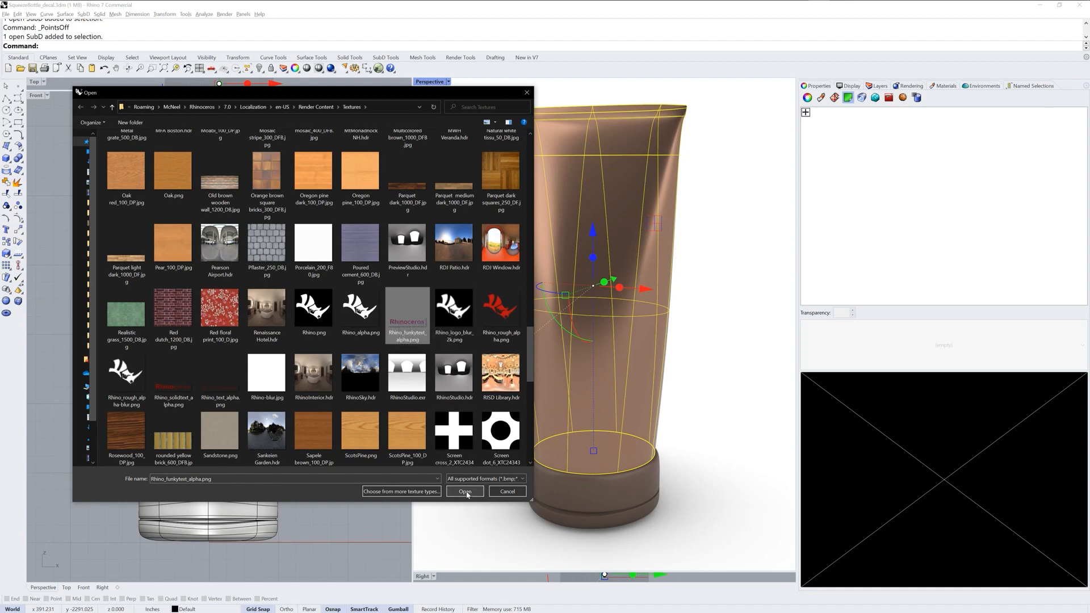
# - Load the Rhinoceros text image as the decal with Planar, Forward mapping
pyautogui.click(464, 491)
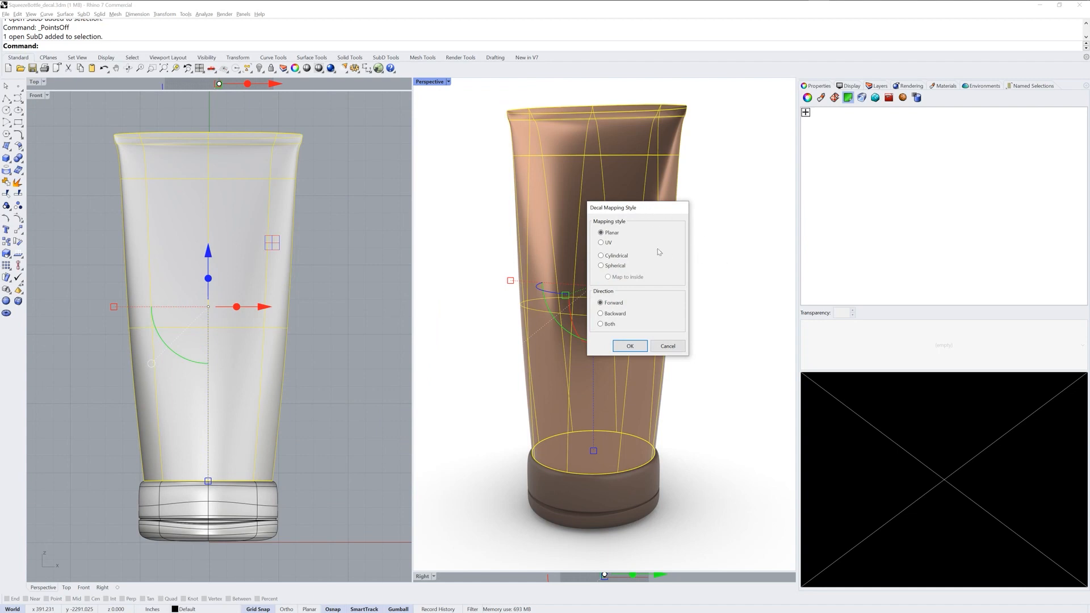
pyautogui.moveTo(632, 273)
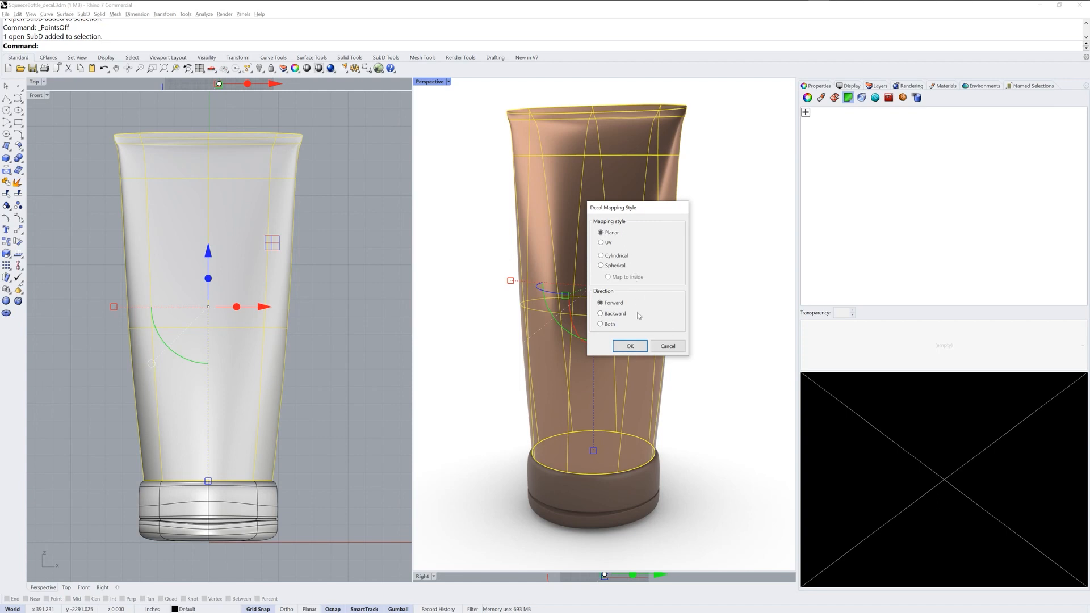
pyautogui.click(629, 346)
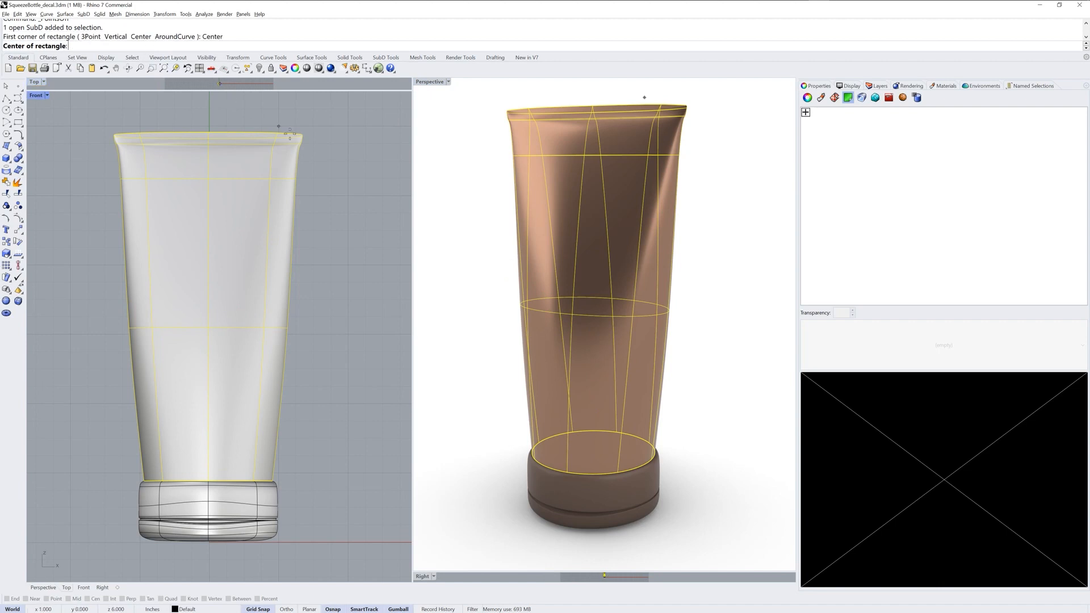
pyautogui.moveTo(209, 327)
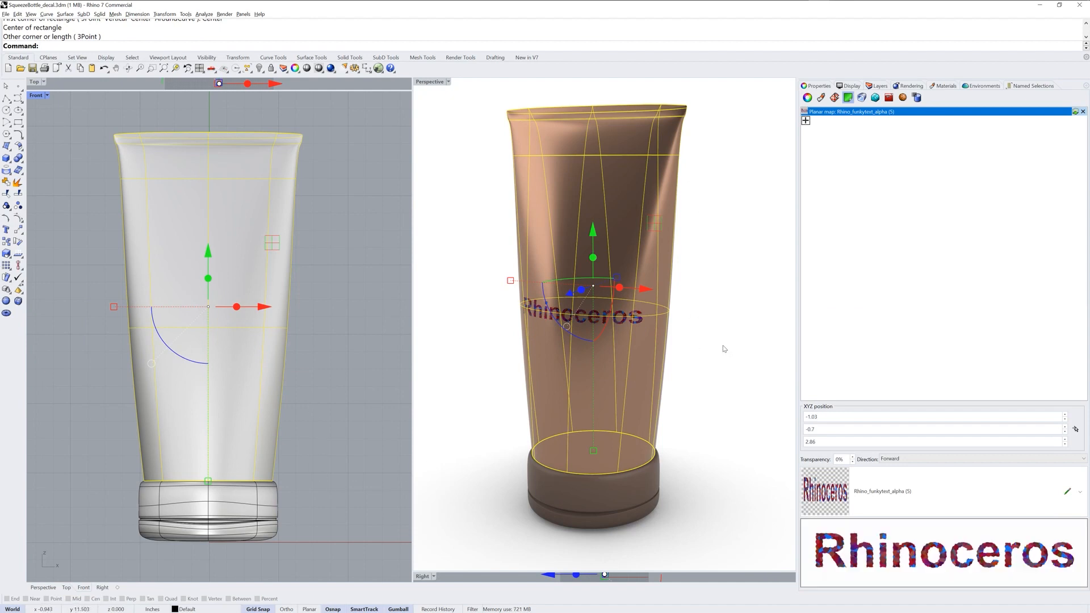
pyautogui.moveTo(850, 132)
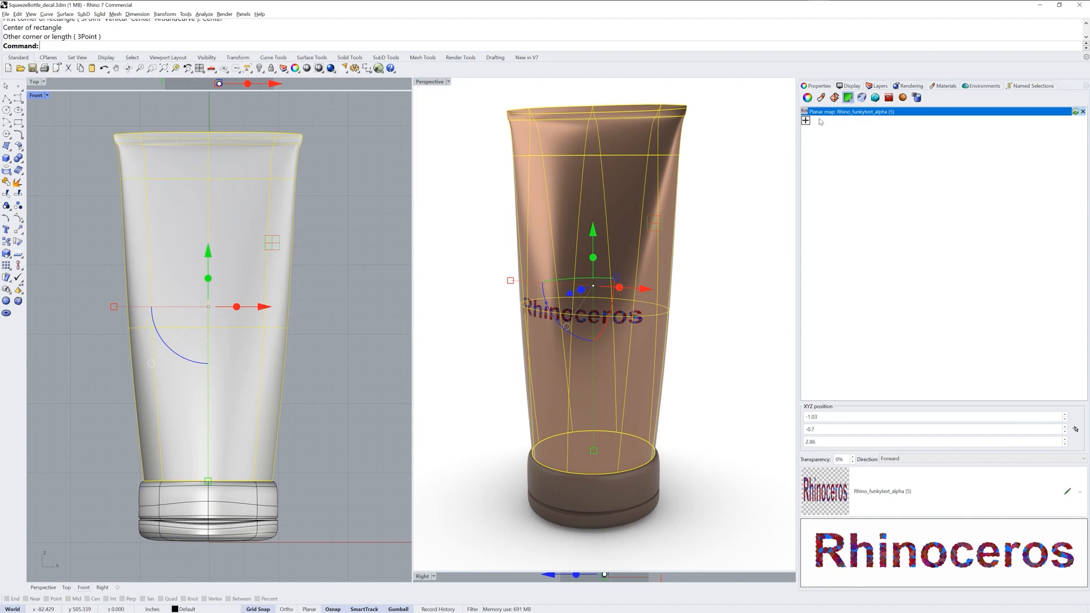
pyautogui.moveTo(909, 202)
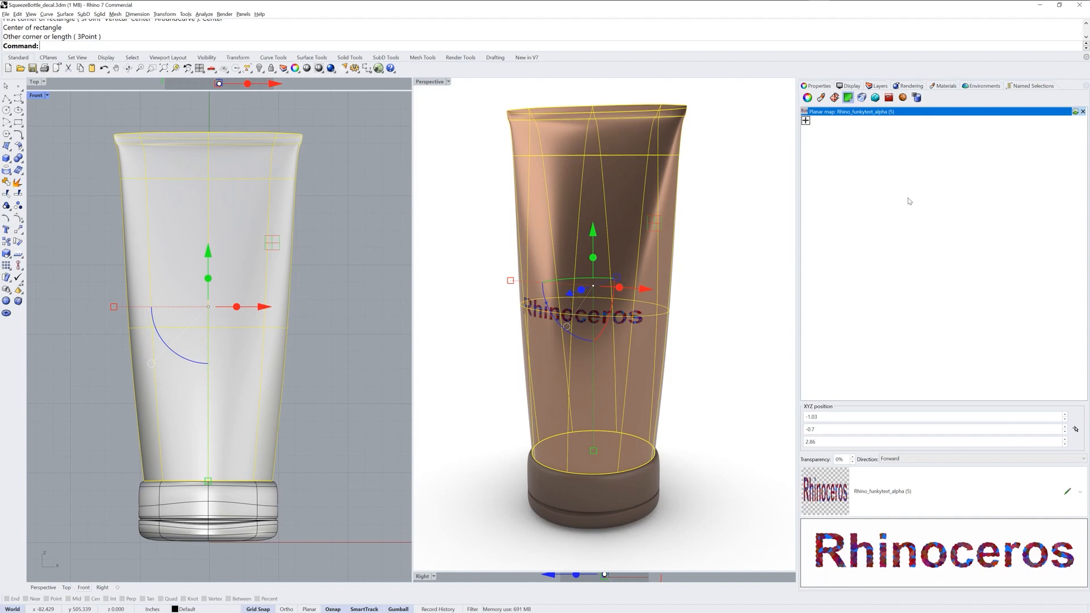
pyautogui.moveTo(1052, 127)
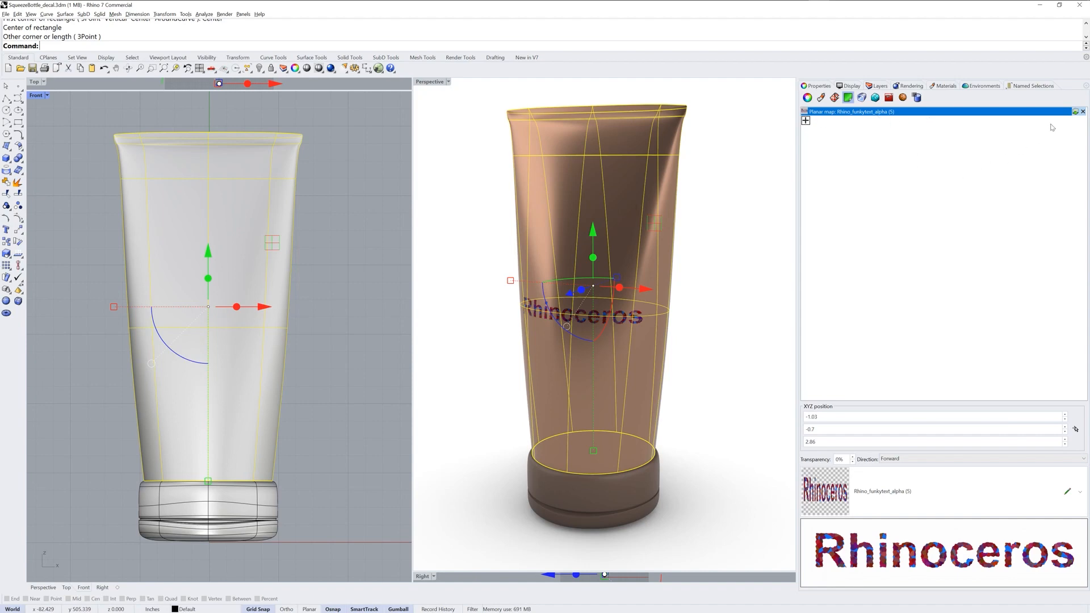
pyautogui.moveTo(1076, 111)
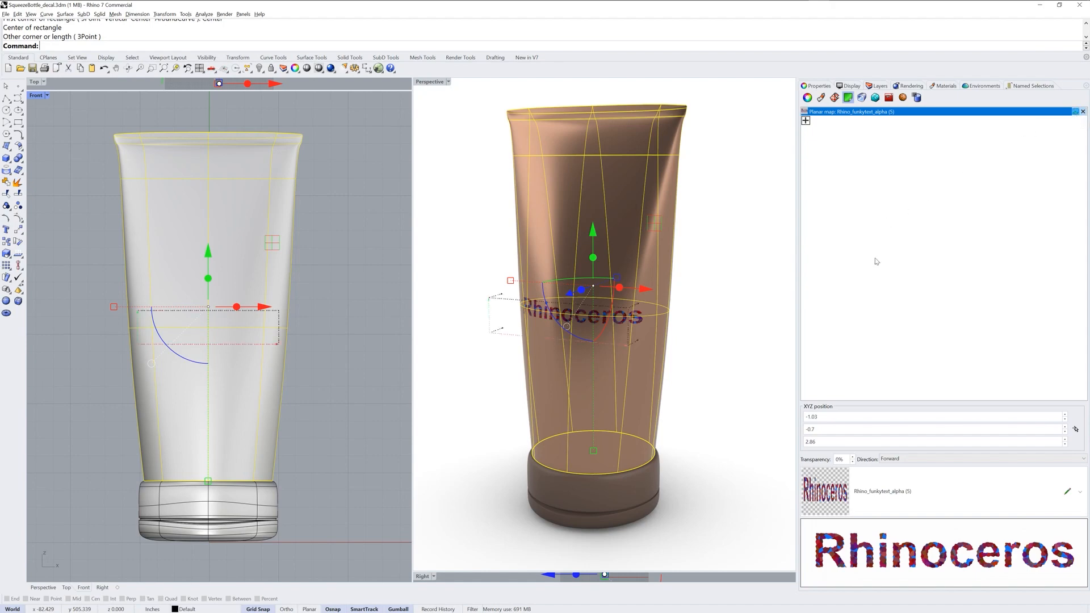
pyautogui.moveTo(503, 301)
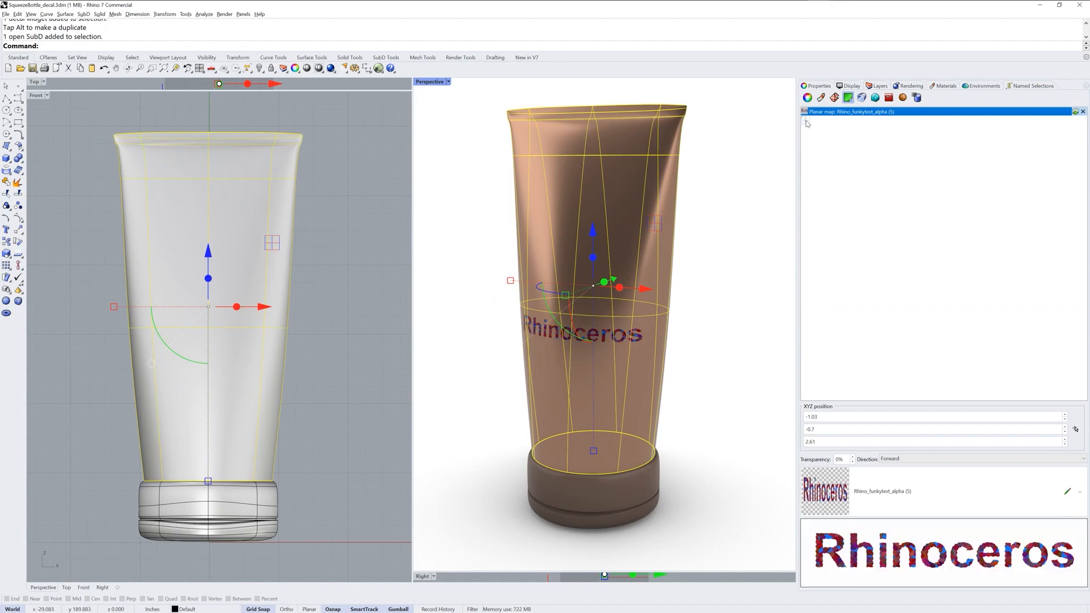
pyautogui.moveTo(806, 121)
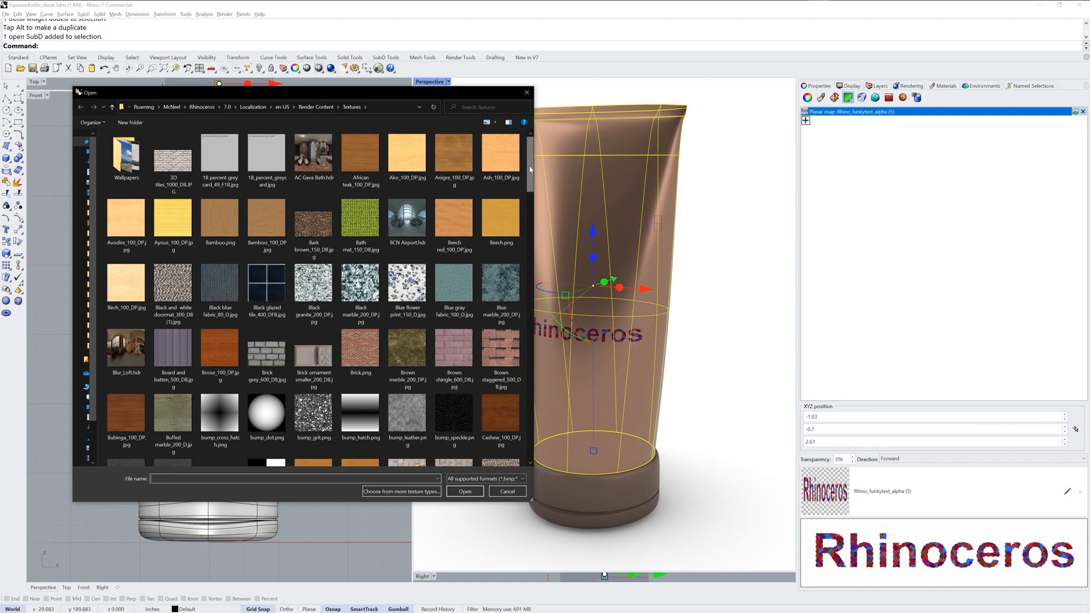
# - Start a second decal using Rhino_rough_alpha-blur.png, the rough rhino head image
pyautogui.scroll(-3)
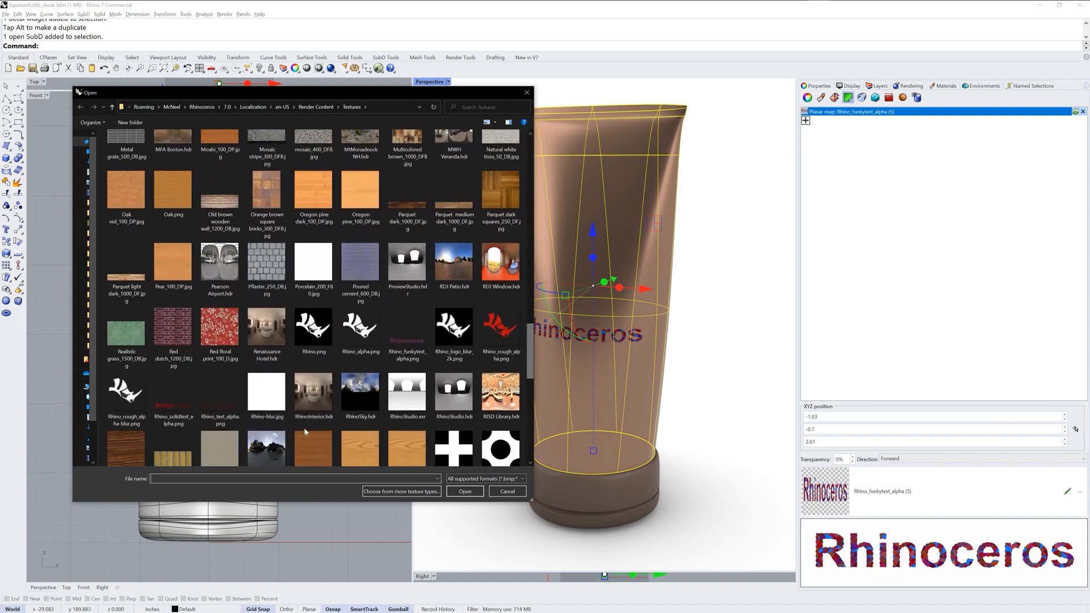
pyautogui.click(126, 394)
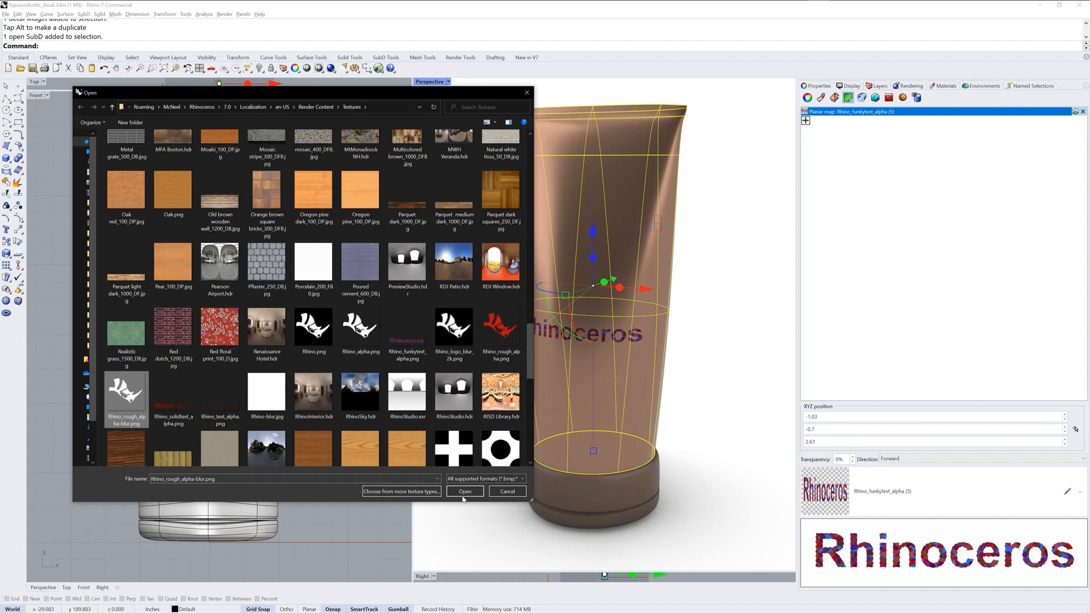
pyautogui.click(465, 492)
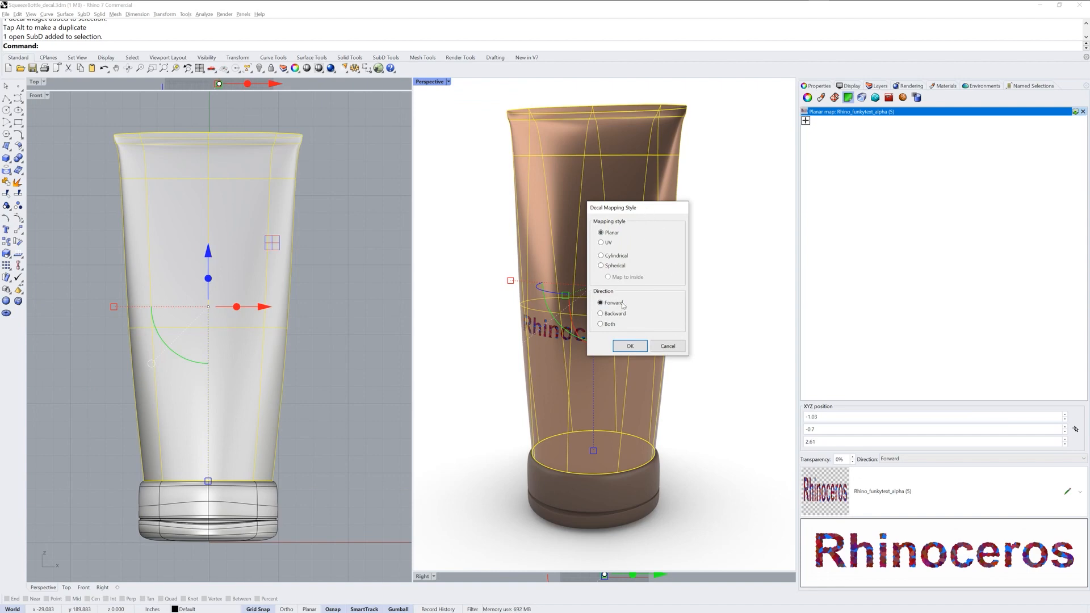
# - Accept Planar, Forward mapping and place the rhino head decal over the Rhinoceros text
pyautogui.click(629, 345)
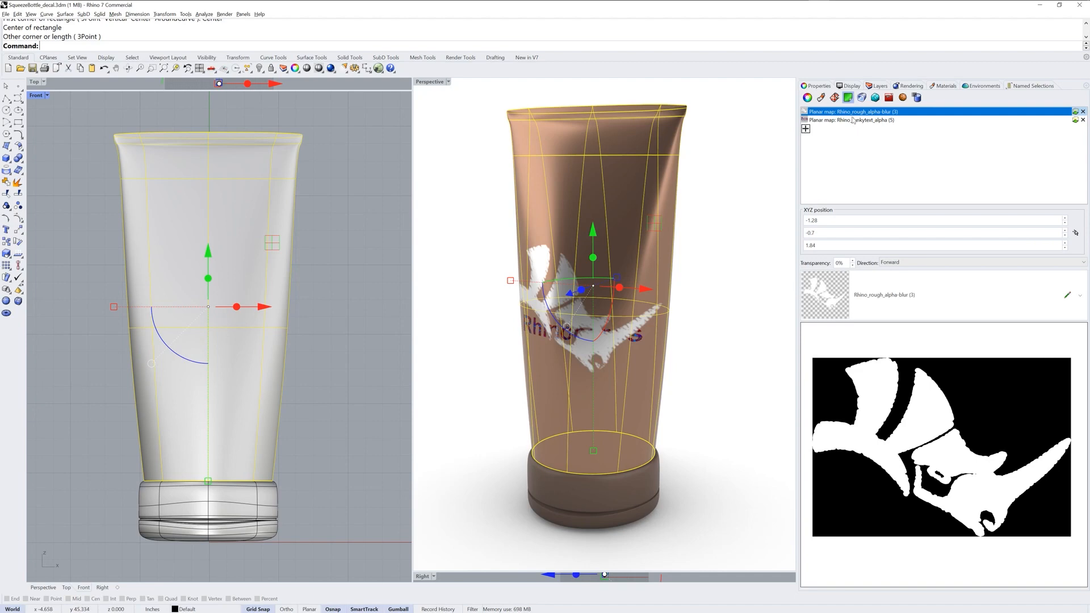
# - Scale up and raise the rhino head decal so it sits above the Rhinoceros text
pyautogui.click(855, 120)
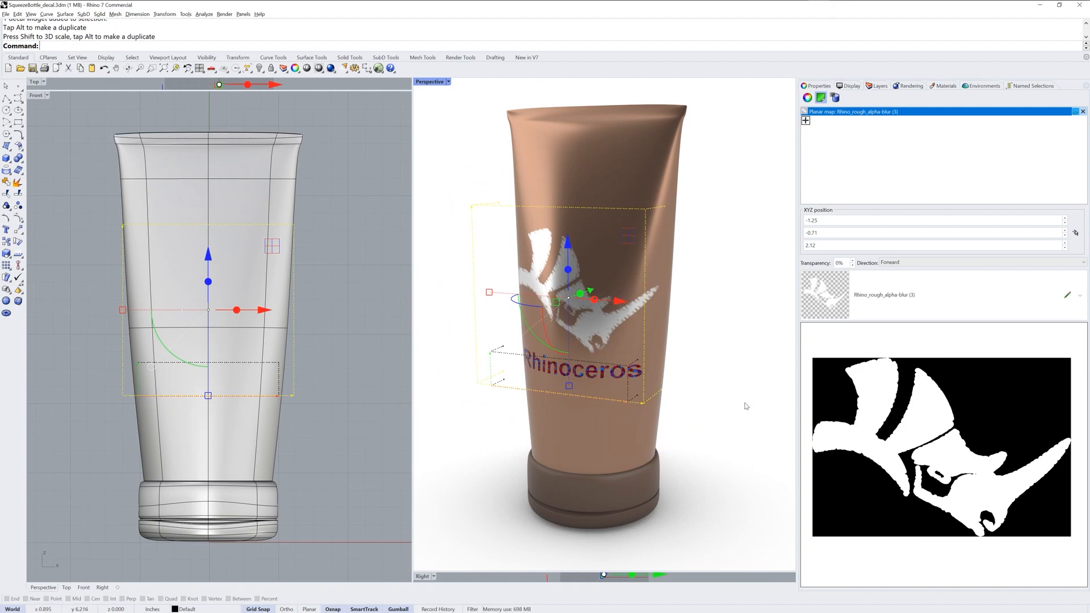
pyautogui.moveTo(675, 484)
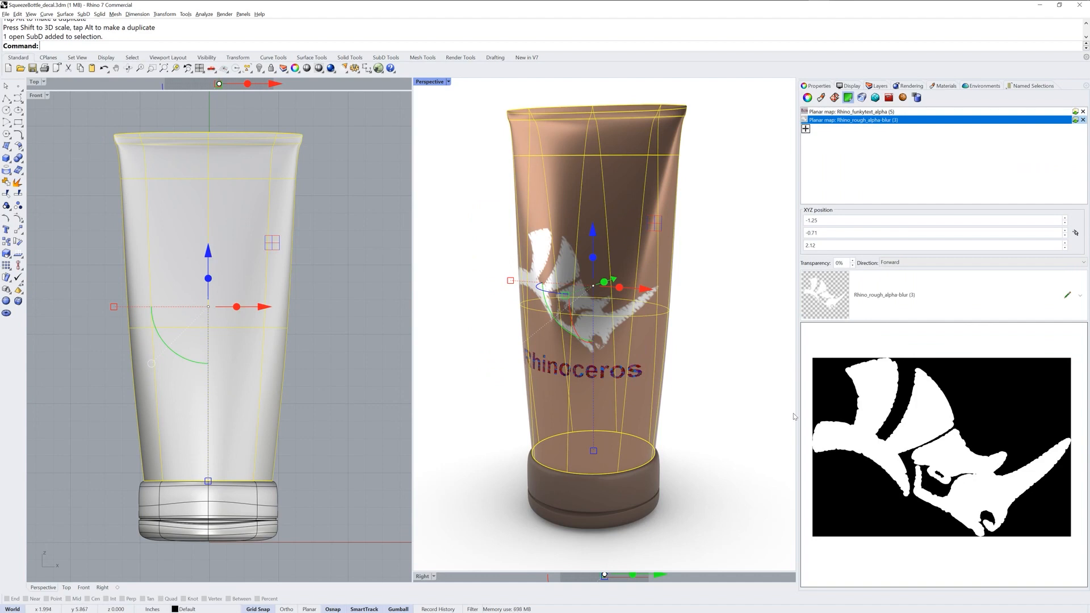
pyautogui.moveTo(923, 313)
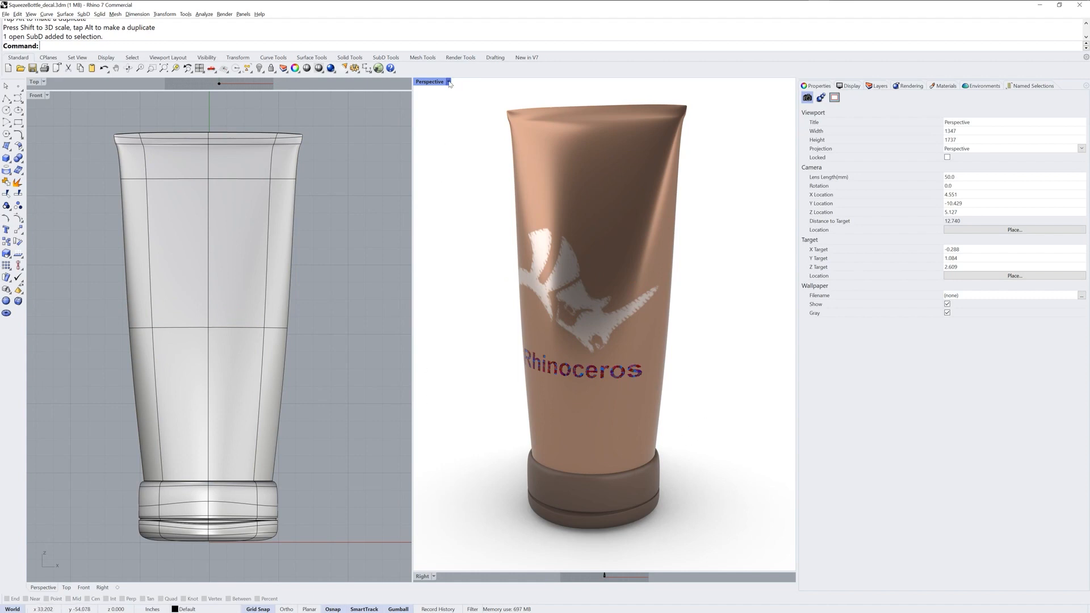
# - Switch the Perspective viewport to Raytraced display so both decals render on the tube
pyautogui.click(448, 82)
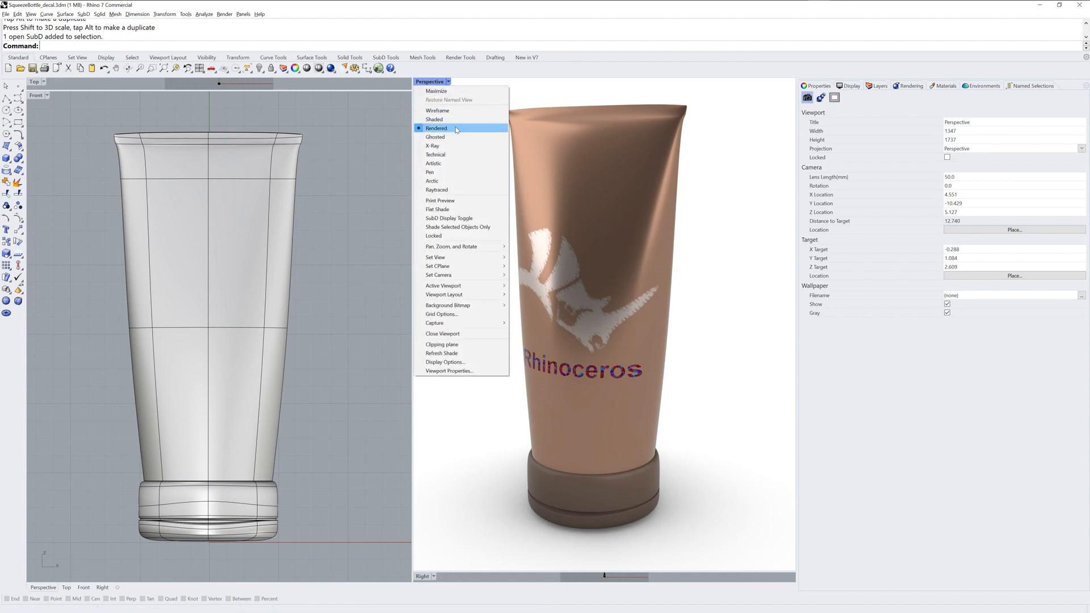
pyautogui.moveTo(453, 193)
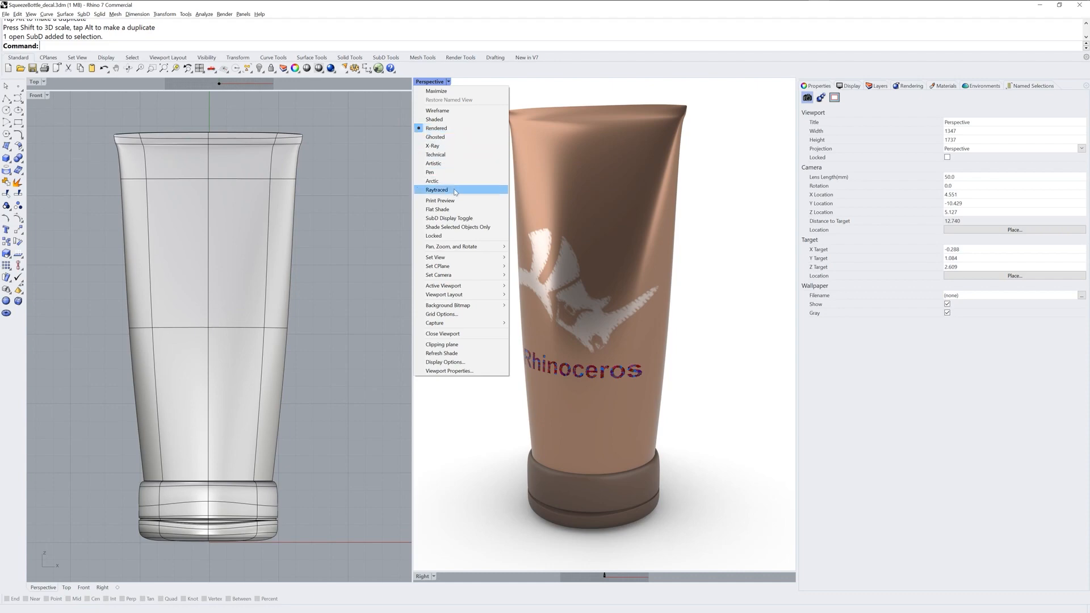
pyautogui.click(436, 190)
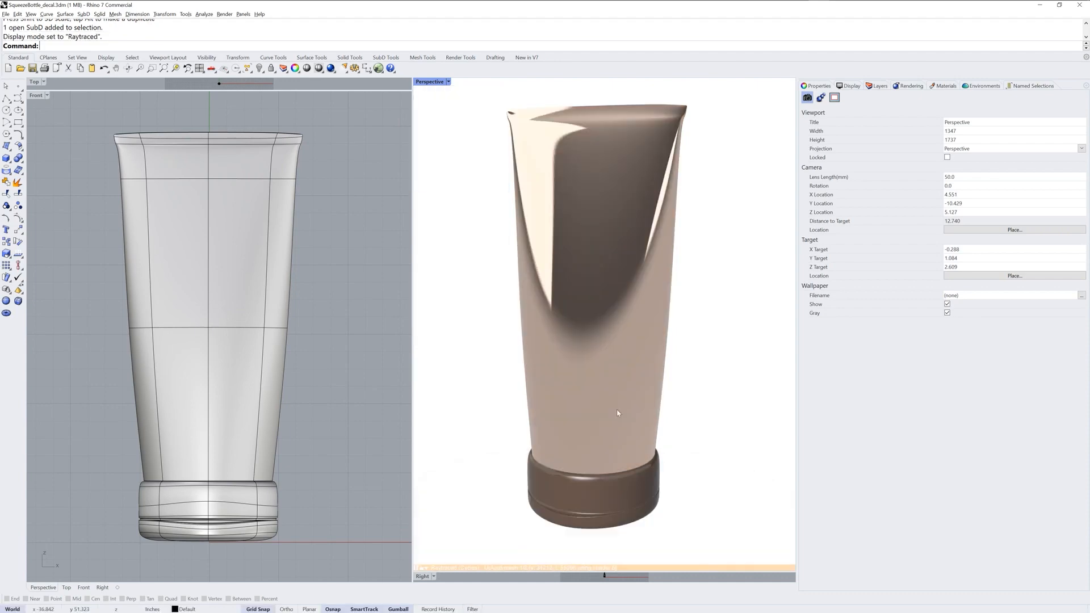
pyautogui.click(833, 98)
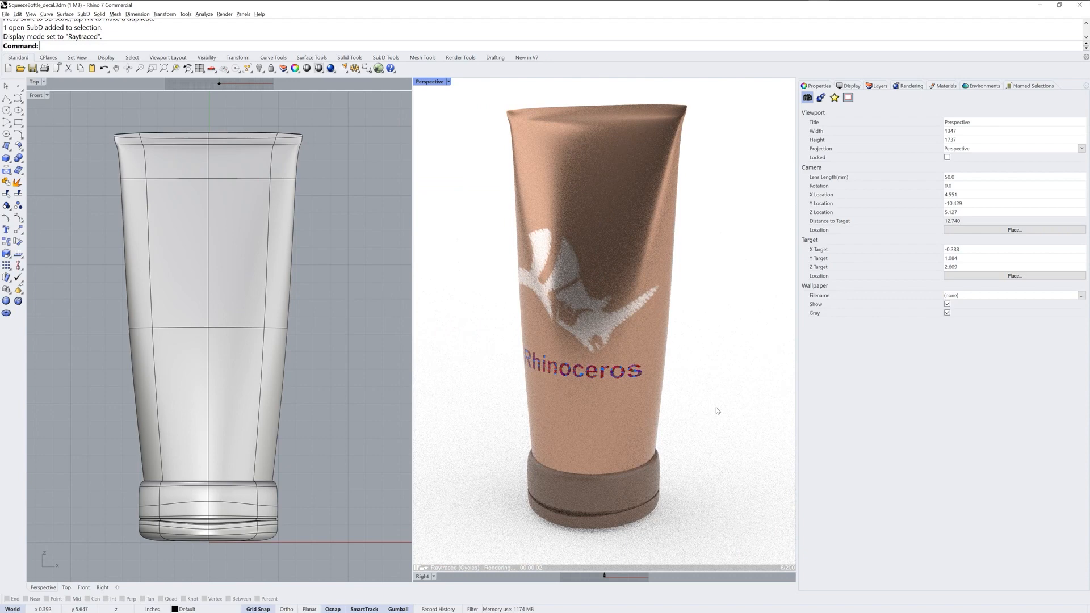